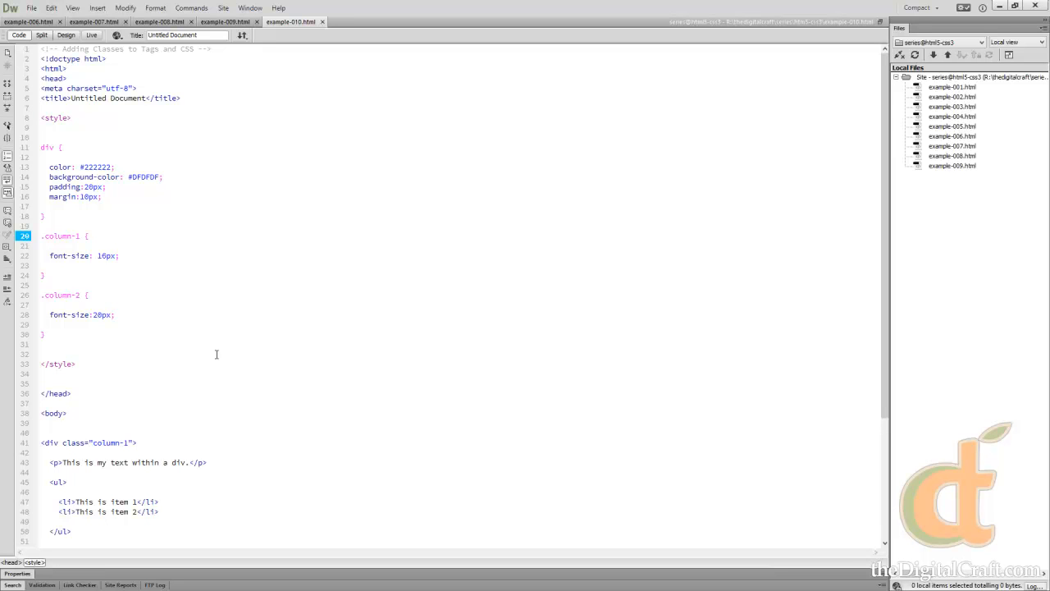
- Add a width:400px; declaration after margin:10px; in the div rule in Code view
left_click(85, 237)
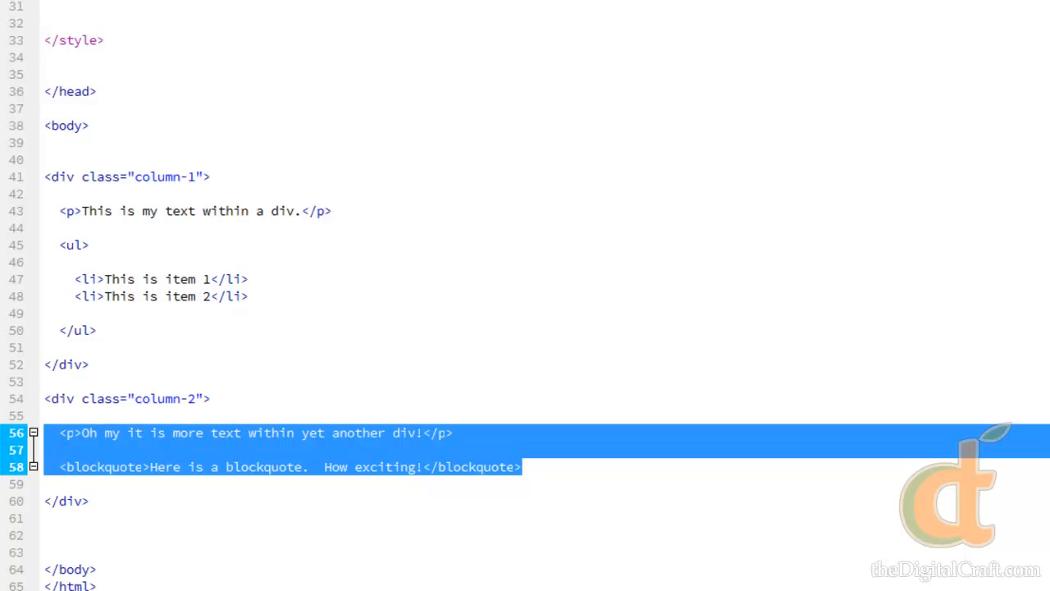
scroll("up", 3)
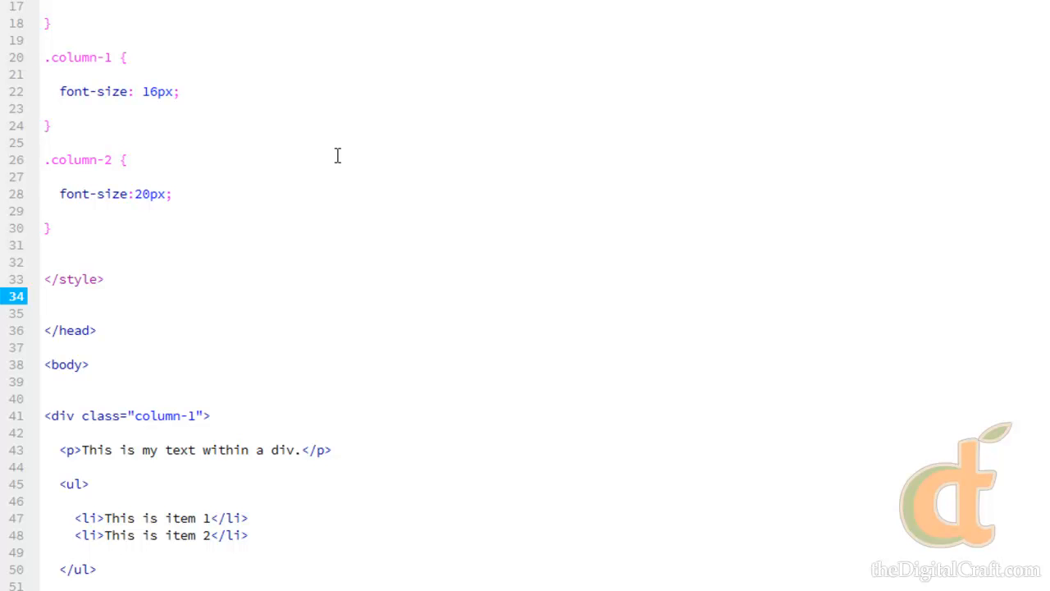
left_click(46, 296)
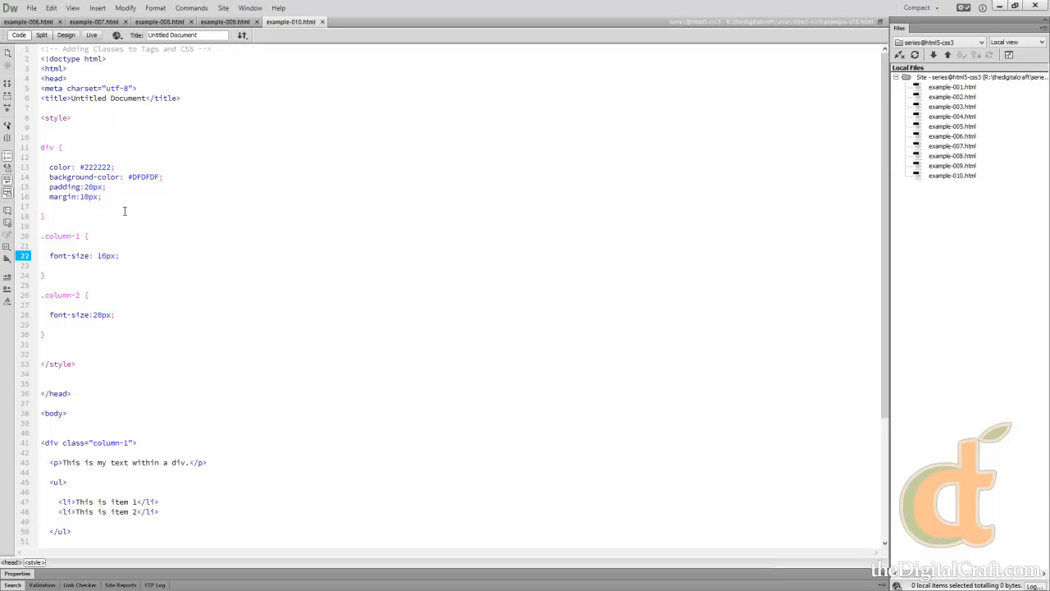
left_click(118, 256)
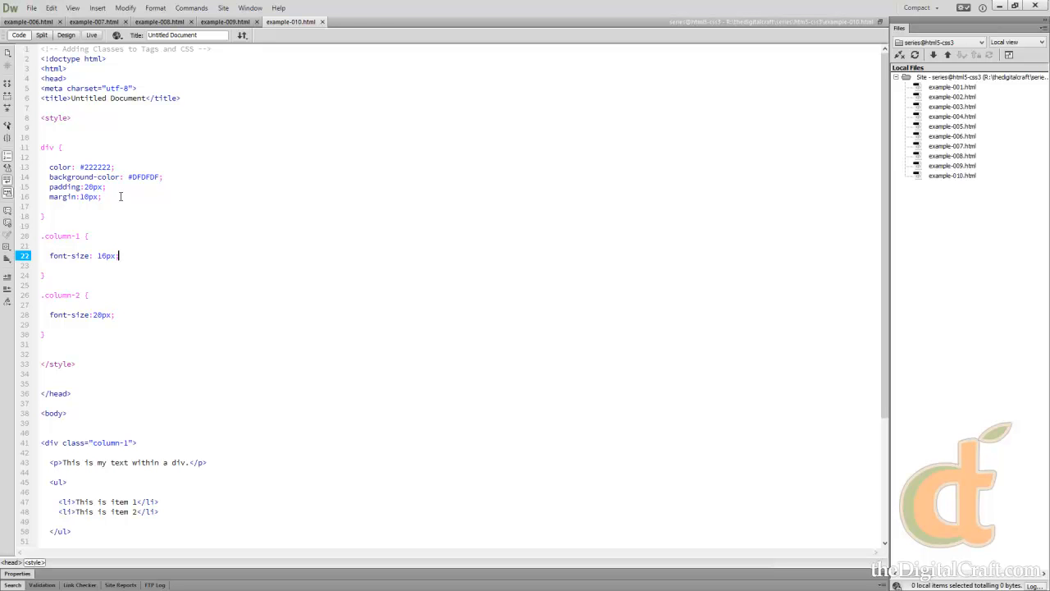
left_click(98, 197)
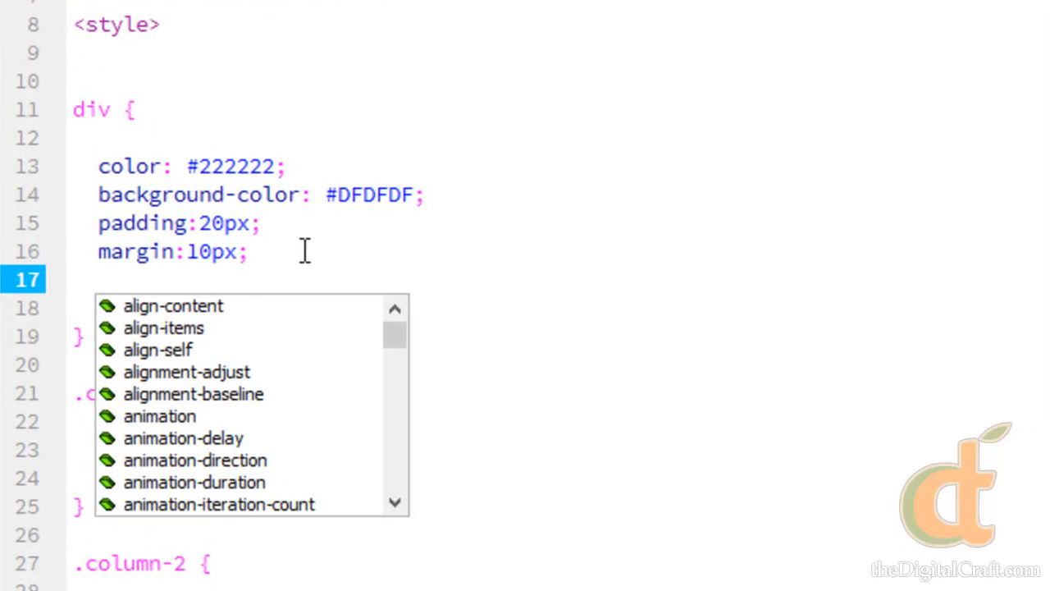
type("width:")
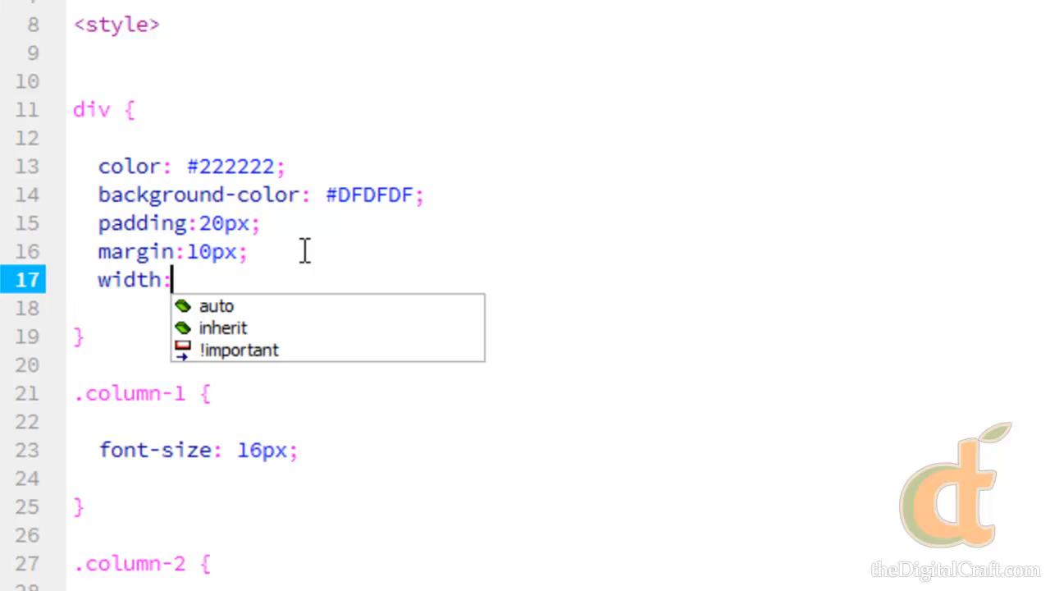
type("400px;")
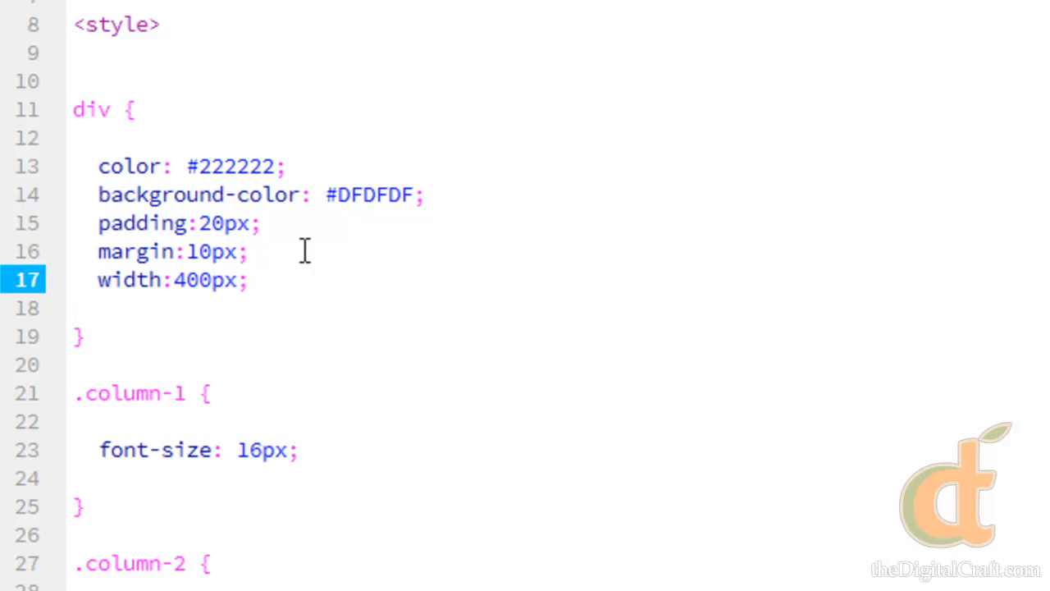
left_click(250, 279)
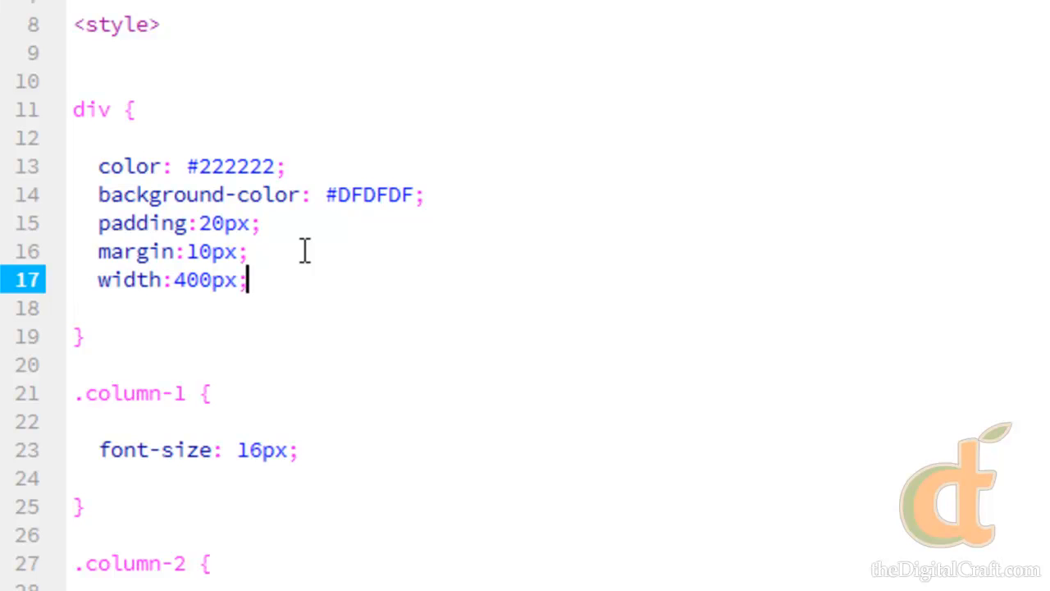
mouse_move(458, 584)
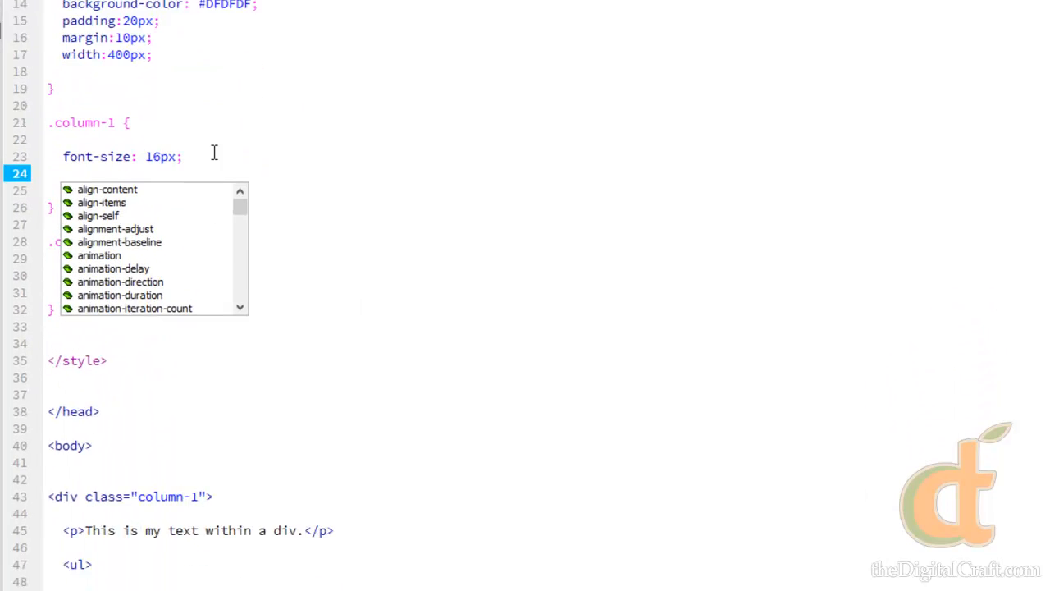
- Add float: left; to .column-1 and float:right; to .column-2
scroll("down", 3)
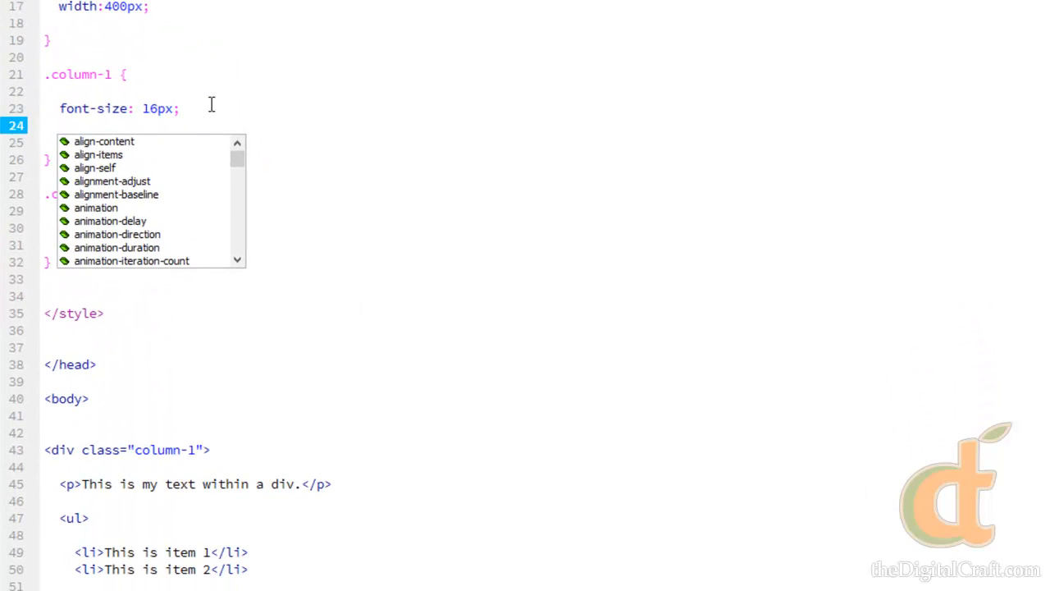
type("float: left;")
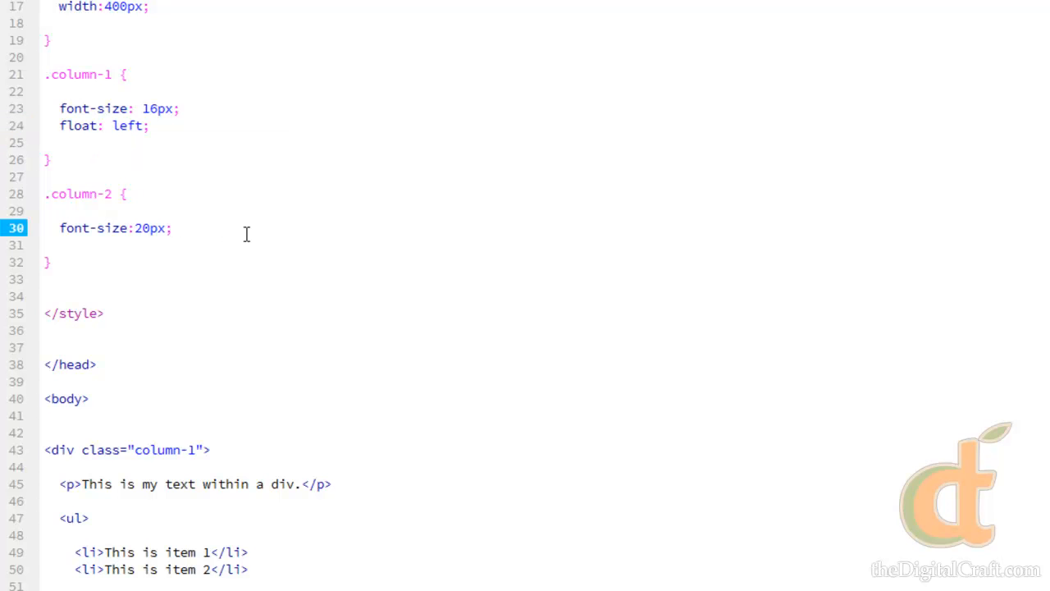
type("f")
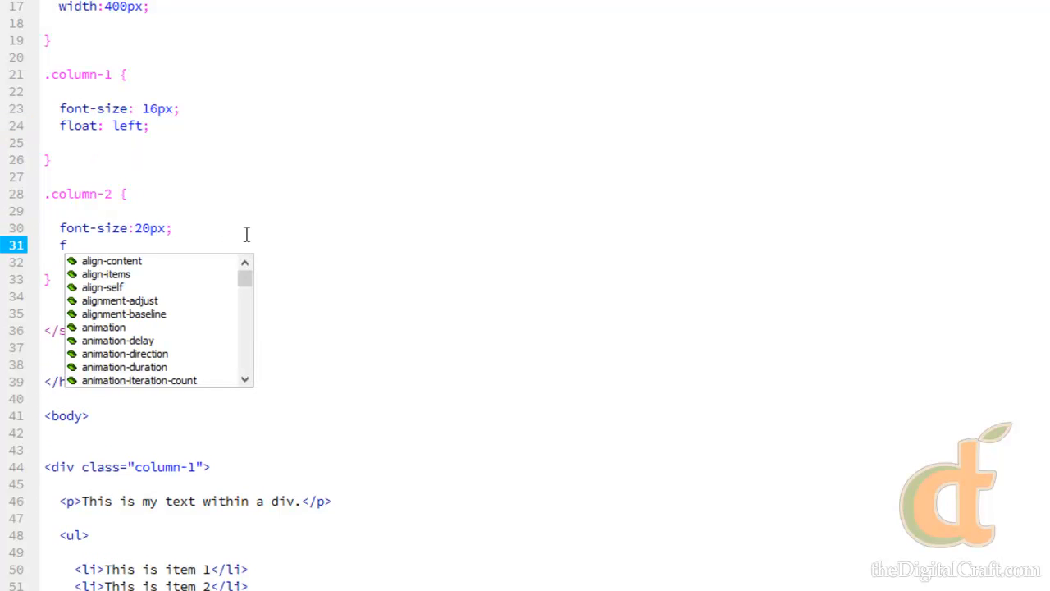
type("loat:right;")
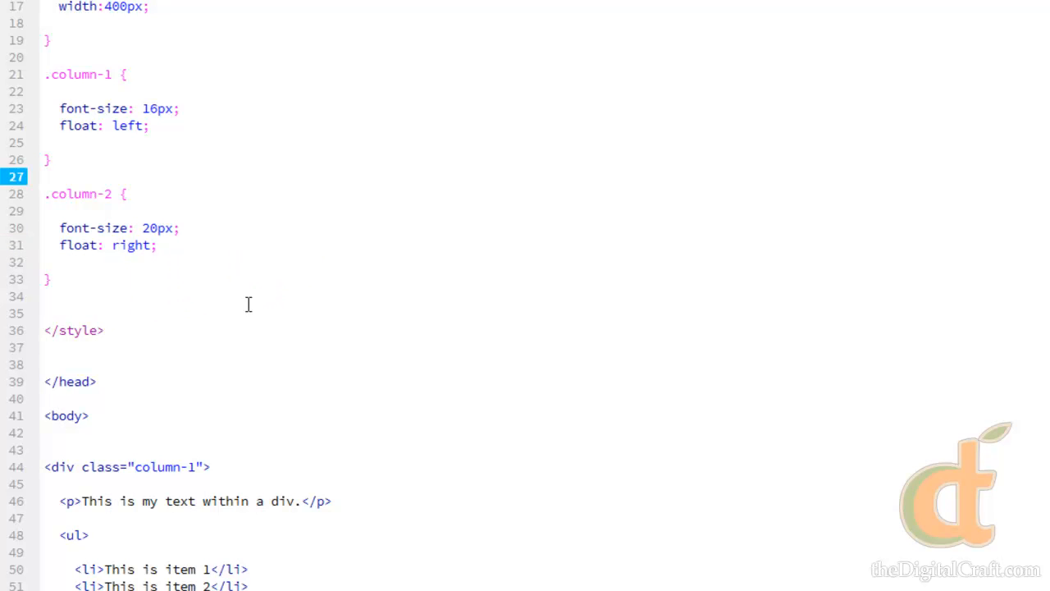
left_click(46, 176)
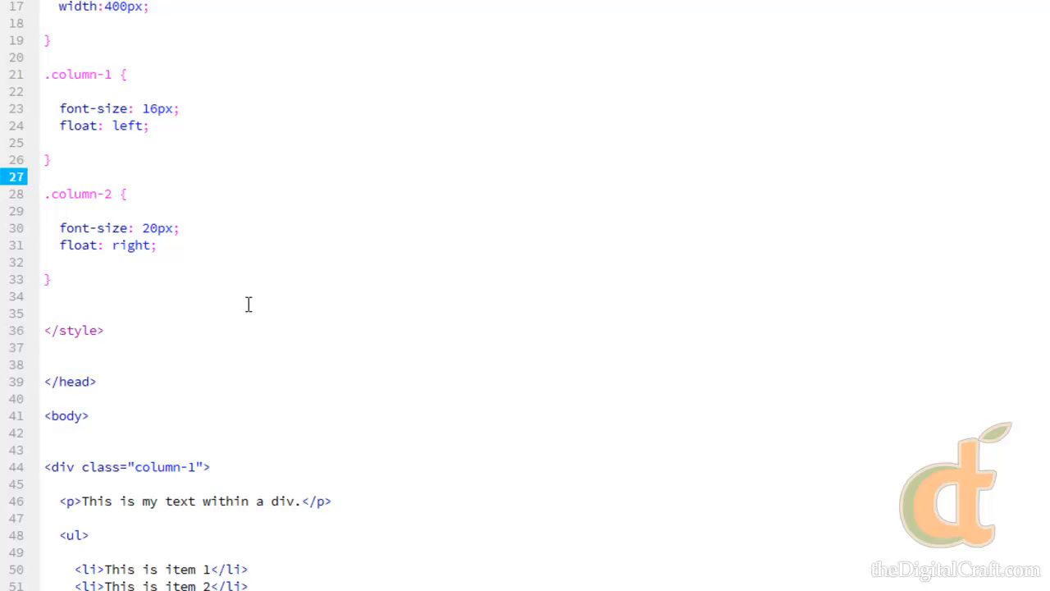
left_click(45, 176)
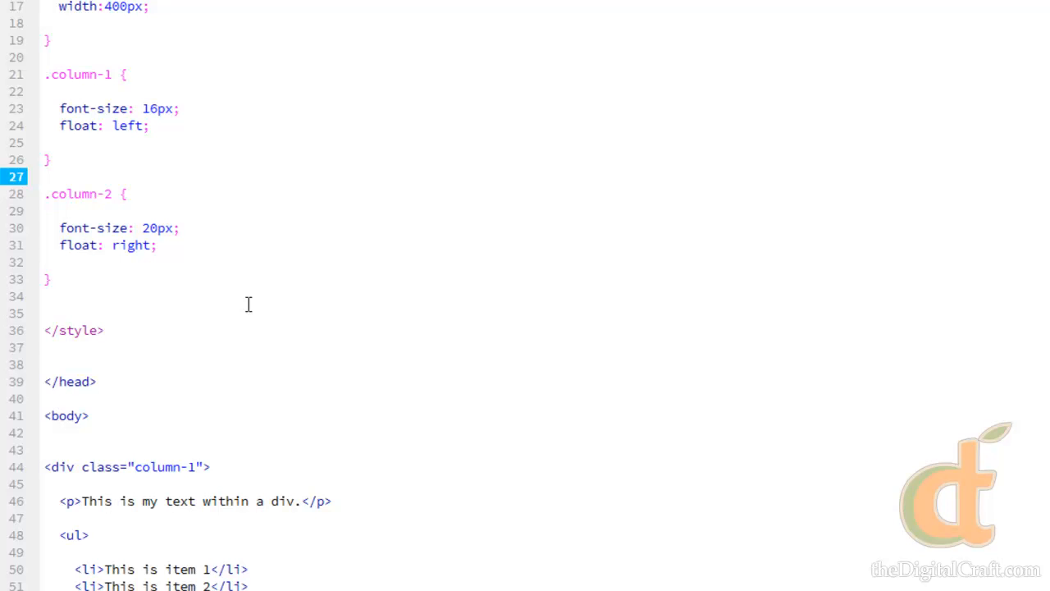
left_click(44, 177)
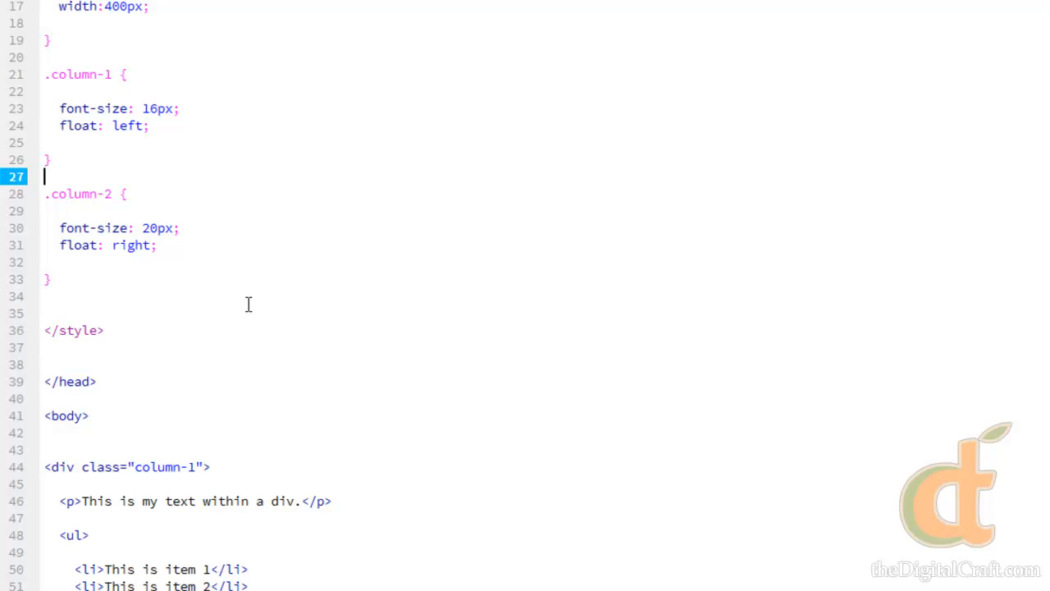